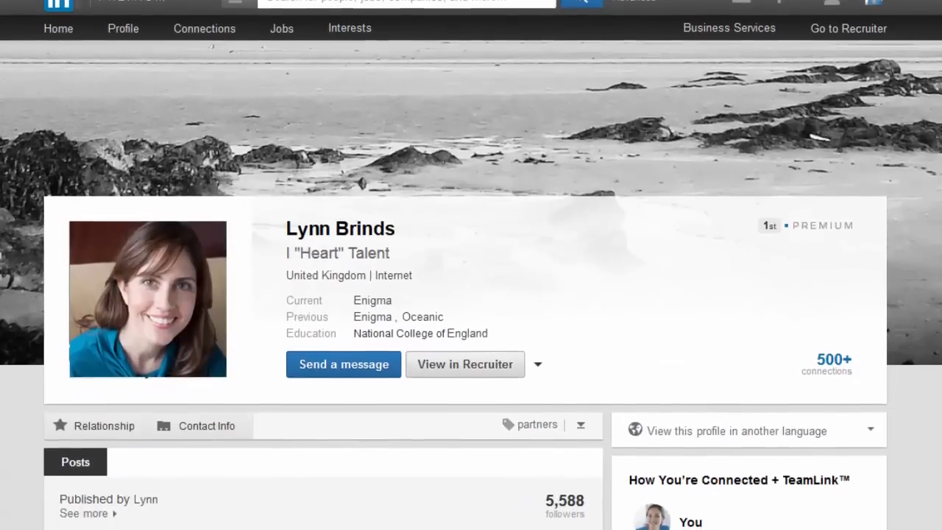
{"action": "scroll", "scroll_direction": "down", "scroll_amount": 3}
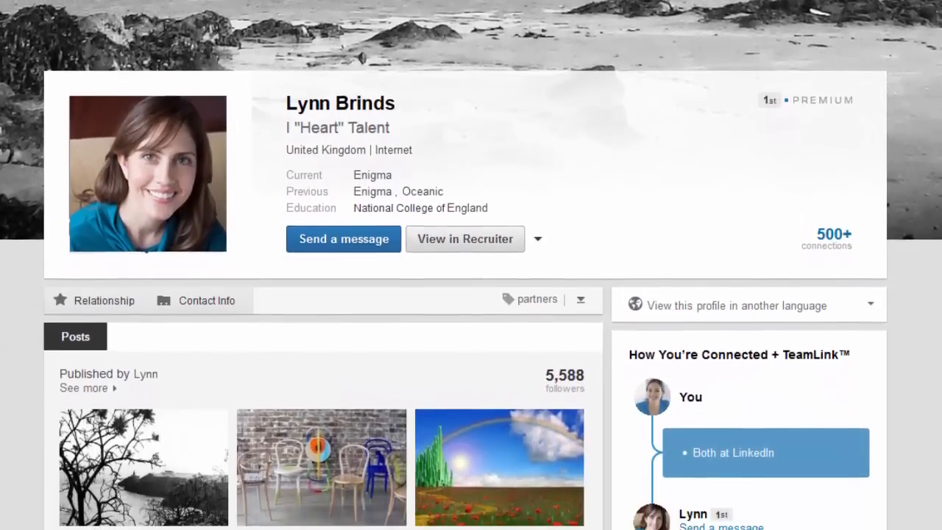
{"action": "scroll", "scroll_direction": "down", "scroll_amount": 3}
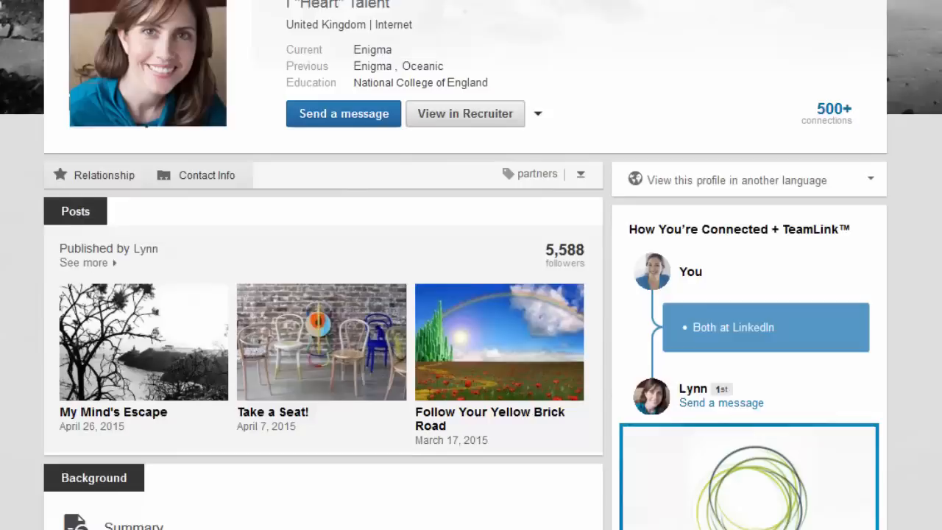
{"action": "scroll", "scroll_direction": "down", "scroll_amount": 3}
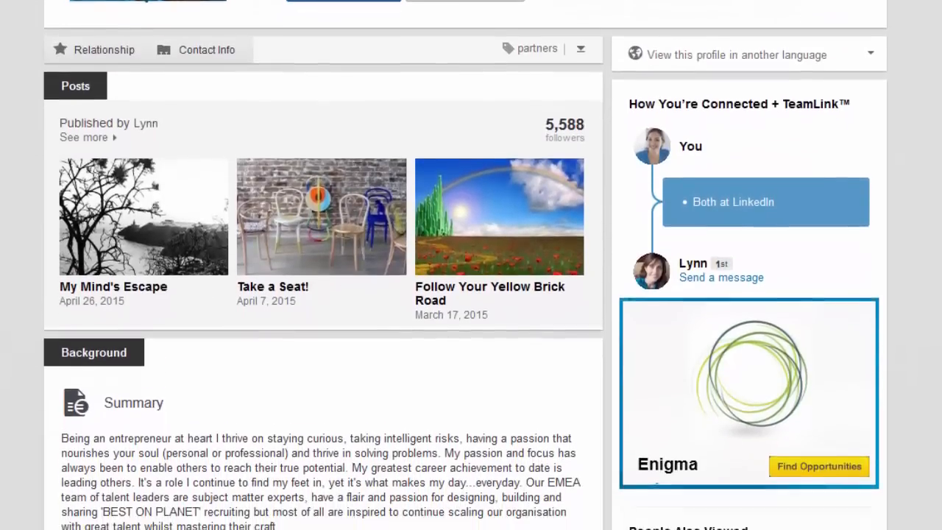
{"action": "scroll", "scroll_direction": "down", "scroll_amount": 3}
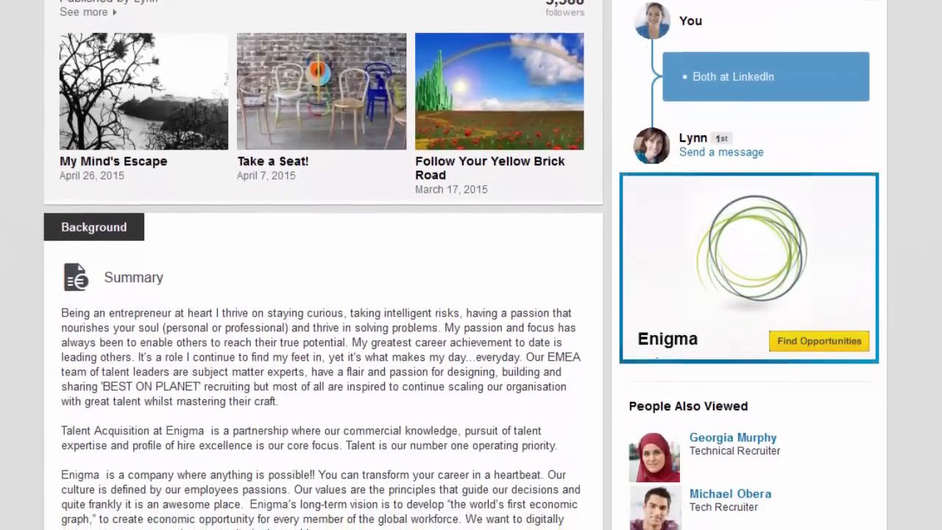
{"action": "scroll", "scroll_direction": "down", "scroll_amount": 3}
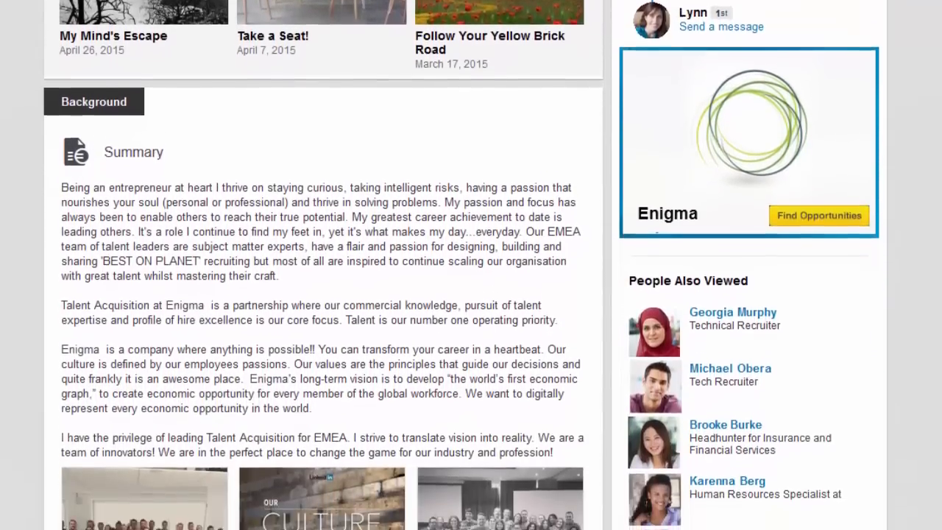
{"action": "scroll", "scroll_direction": "down", "scroll_amount": 3}
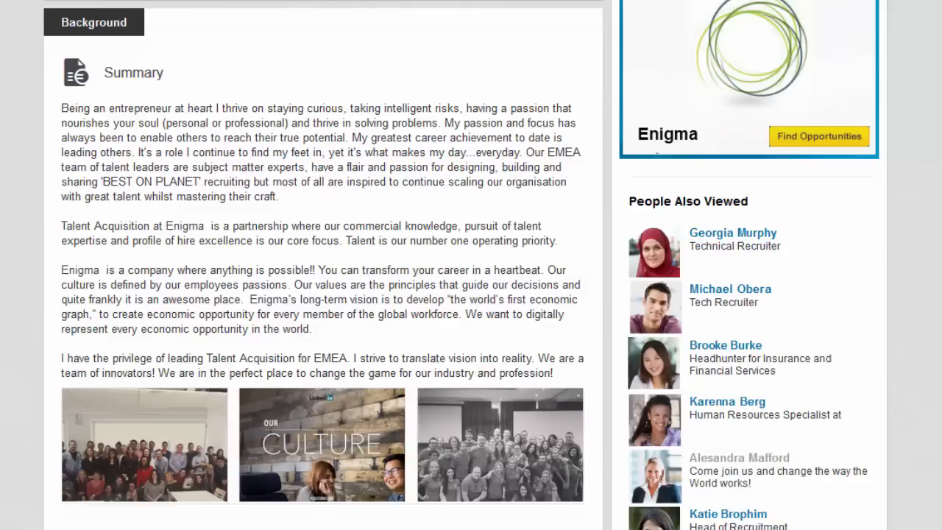
{"action": "scroll", "scroll_direction": "down", "scroll_amount": 3}
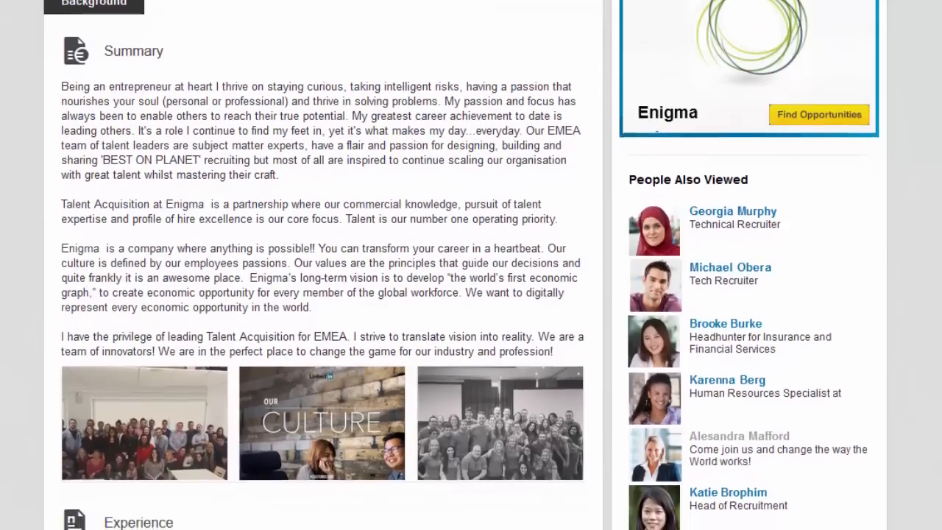
{"action": "scroll", "scroll_direction": "down", "scroll_amount": 3}
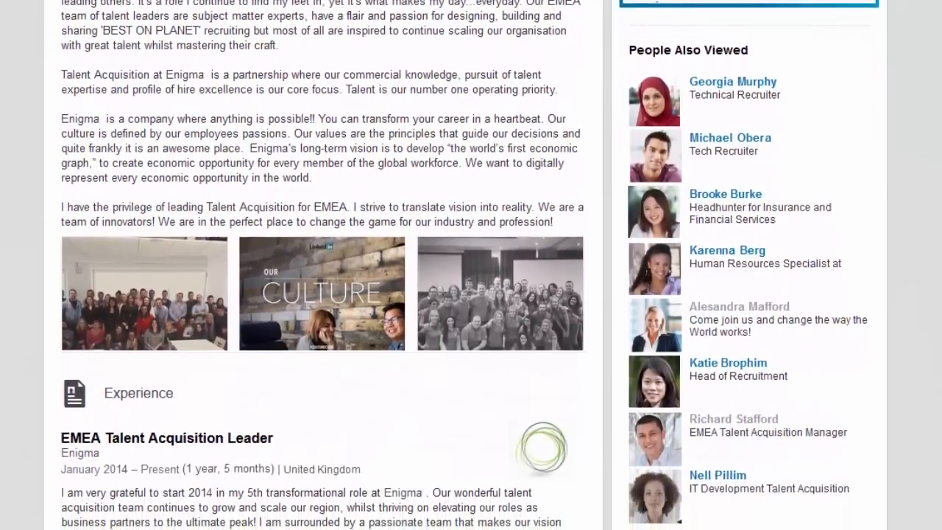
{"action": "scroll", "scroll_direction": "down", "scroll_amount": 3}
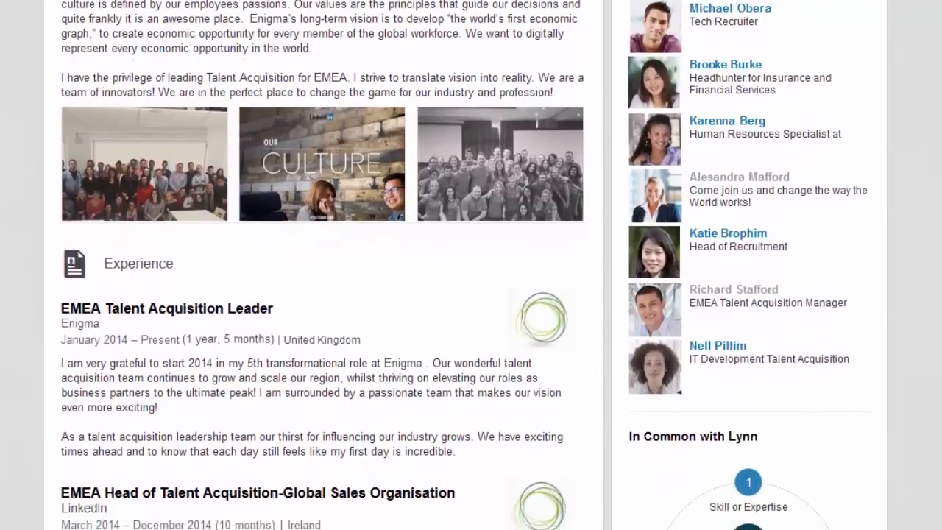
{"action": "scroll", "scroll_direction": "down", "scroll_amount": 3}
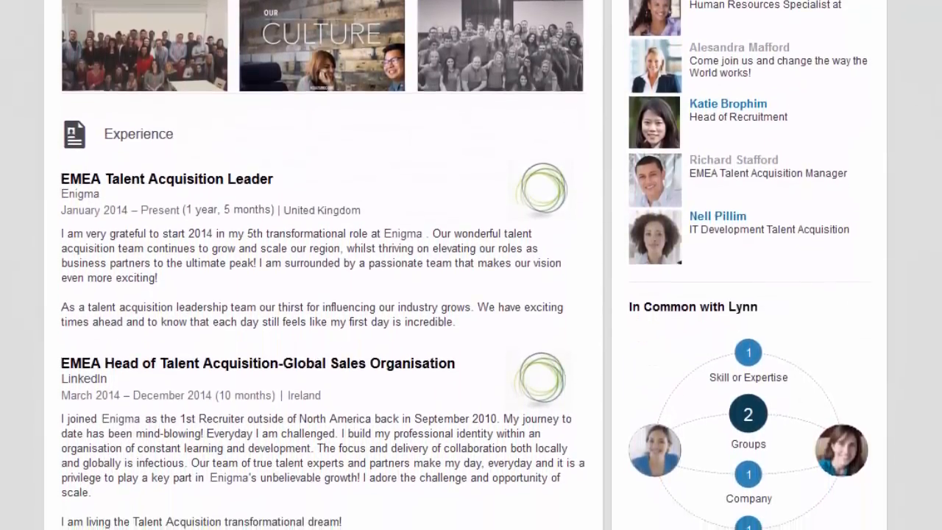
{"action": "scroll", "scroll_direction": "down", "scroll_amount": 3}
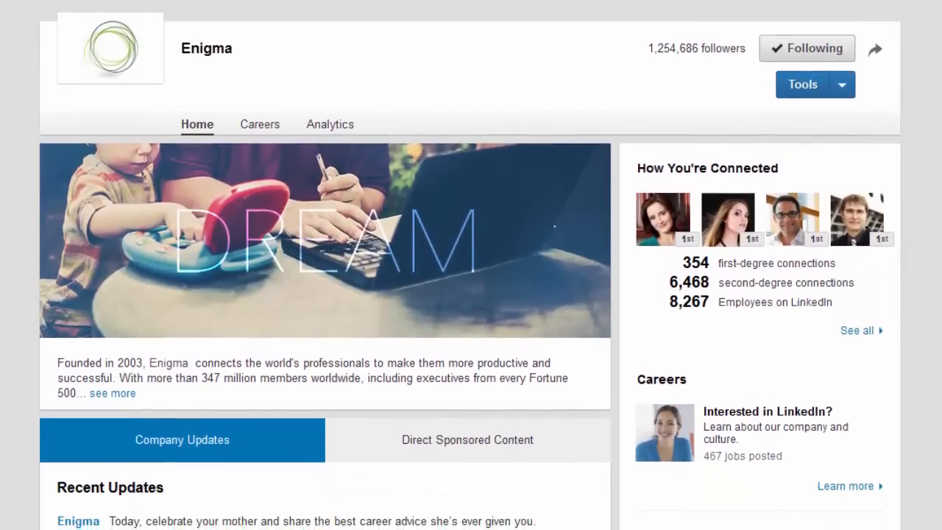
{"action": "scroll", "scroll_direction": "down", "scroll_amount": 3}
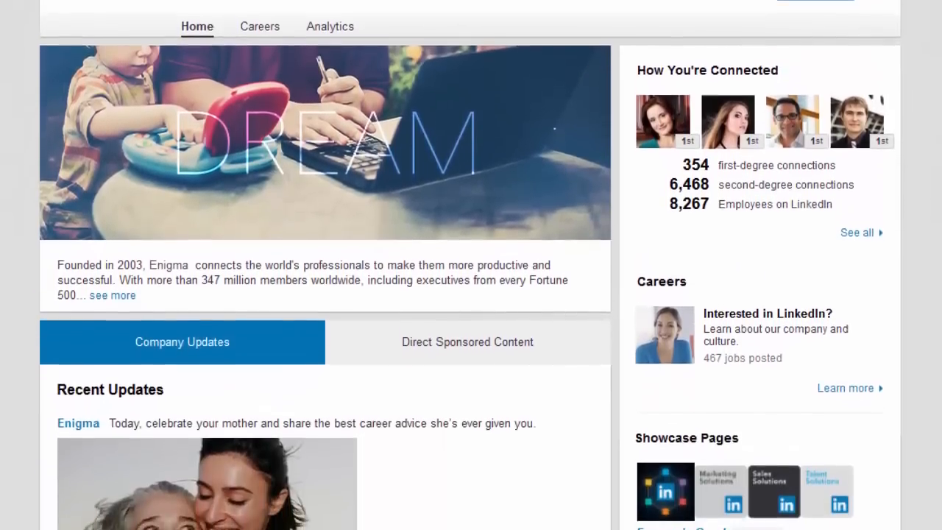
{"action": "scroll", "scroll_direction": "down", "scroll_amount": 3}
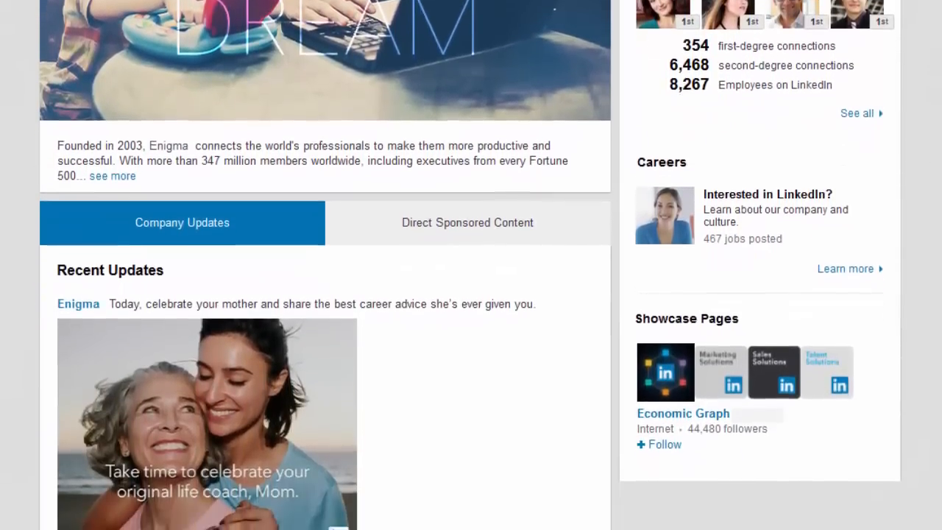
{"action": "scroll", "scroll_direction": "down", "scroll_amount": 3}
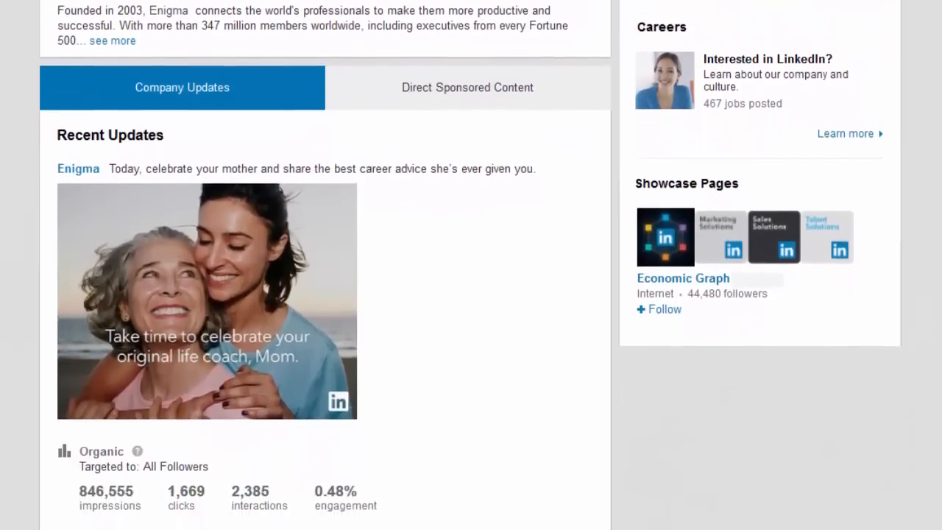
{"action": "scroll", "scroll_direction": "down", "scroll_amount": 3}
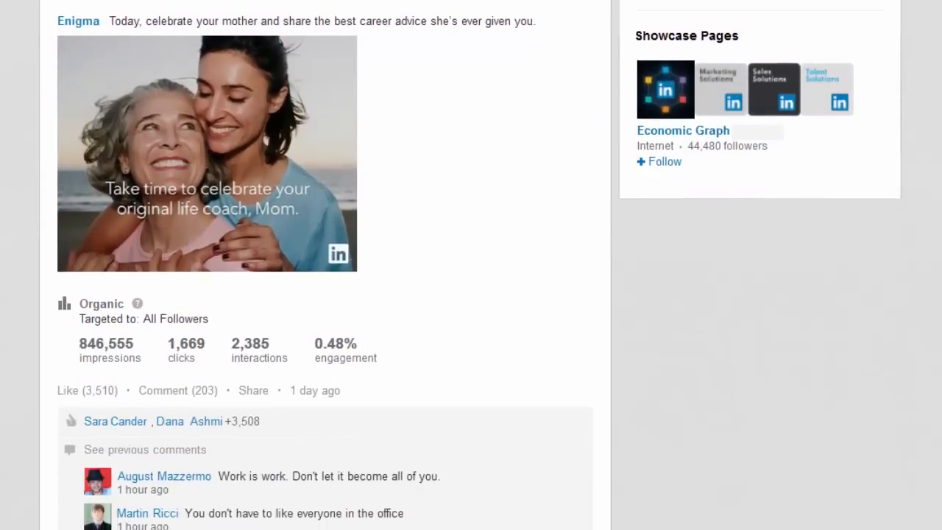
{"action": "scroll", "scroll_direction": "down", "scroll_amount": 3}
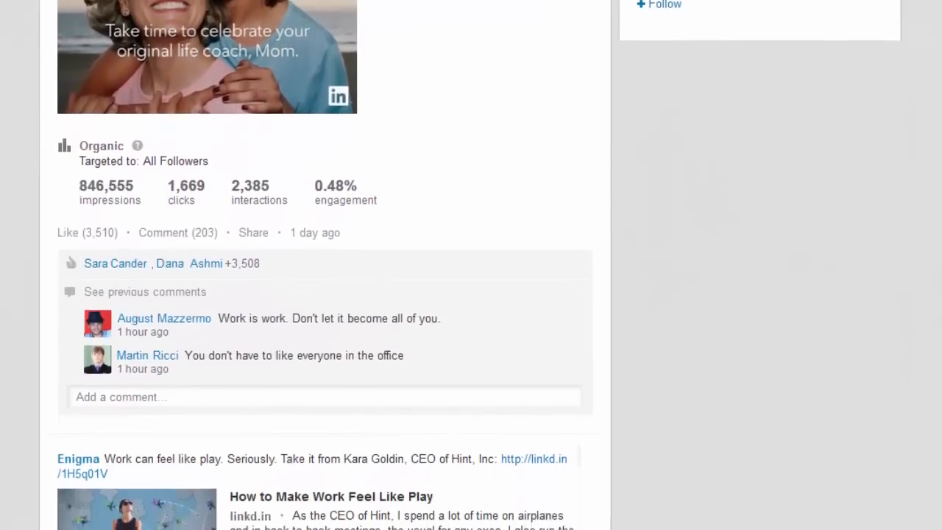